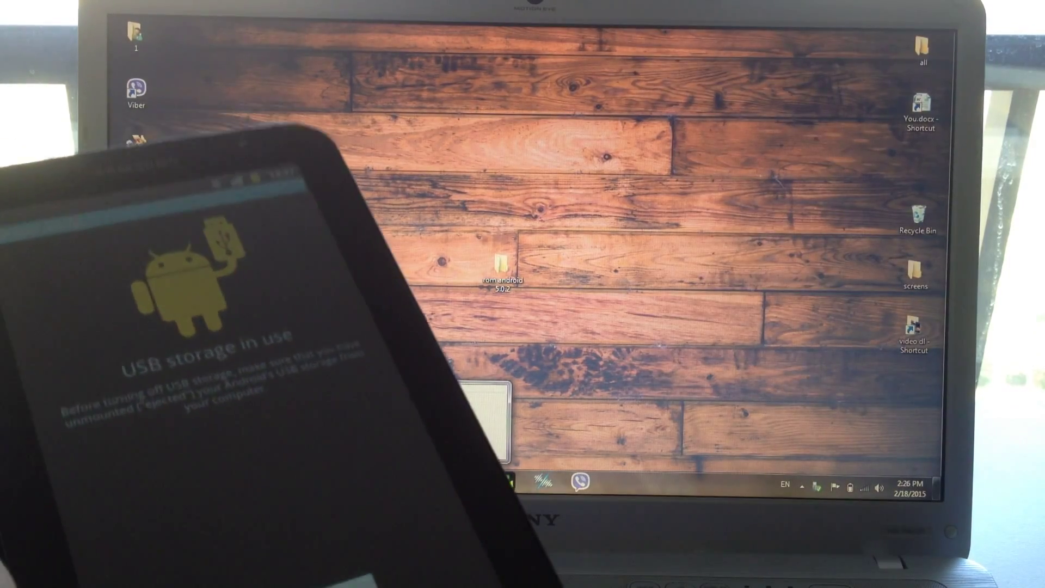
Step: Bring up the context menu for the 'rom android 5.0.2' folder
right_click(429, 480)
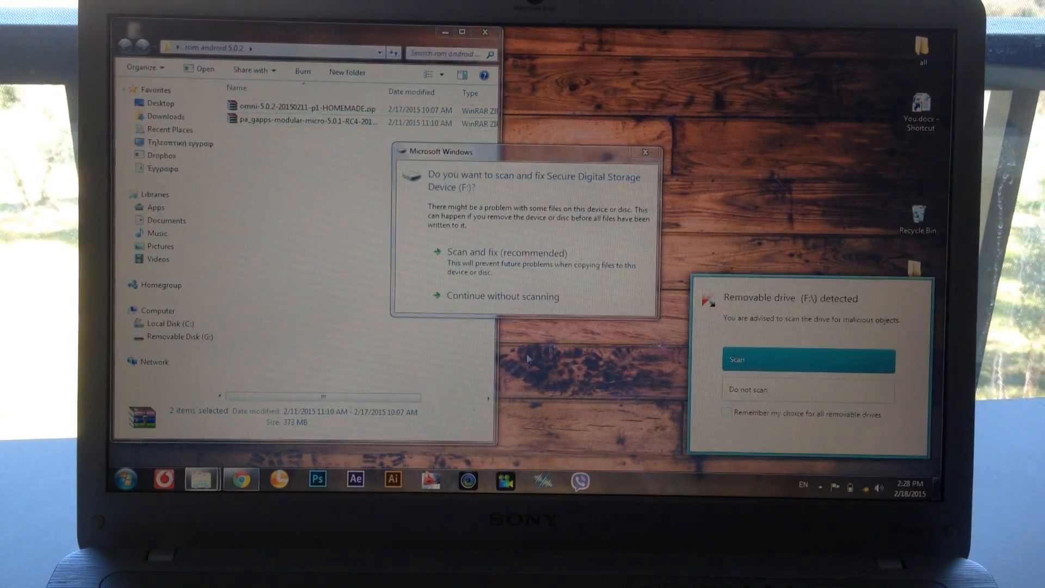
Step: Open 'android 5.0.2' on the SD card (F:) beside the 'rom android 5.0.2' folder
left_click(502, 295)
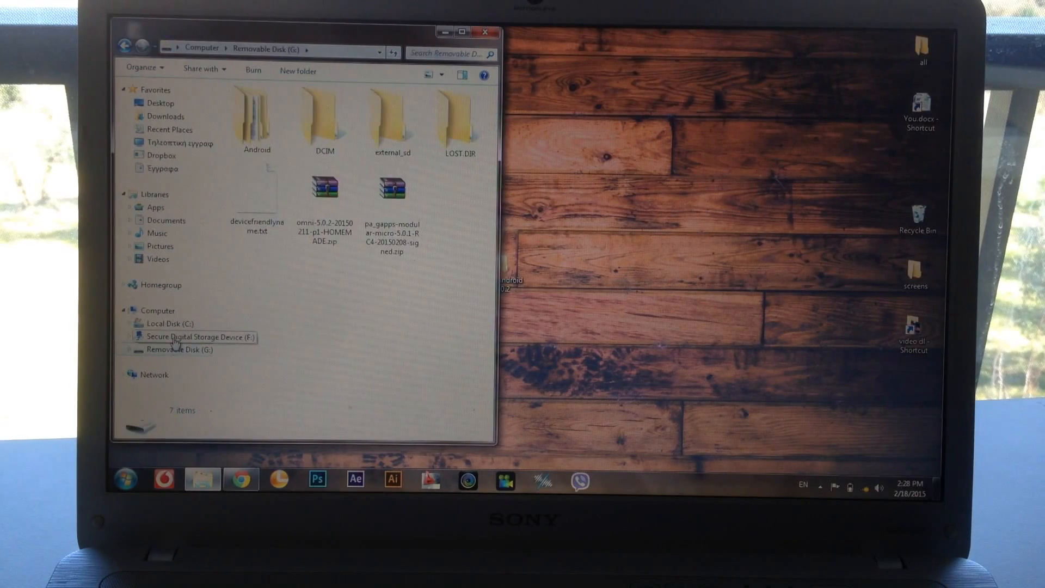
left_click(189, 336)
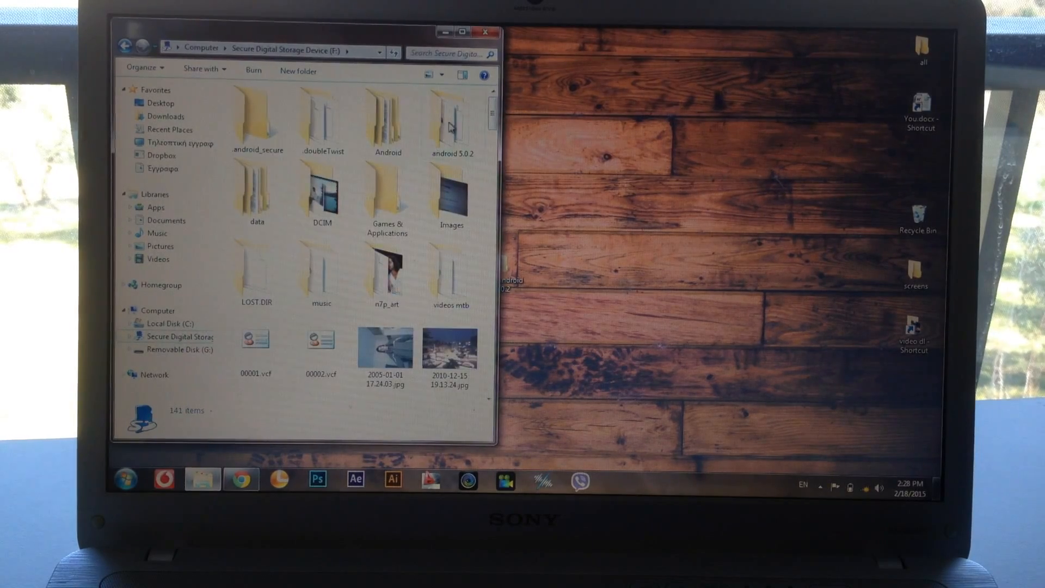
double_click(449, 120)
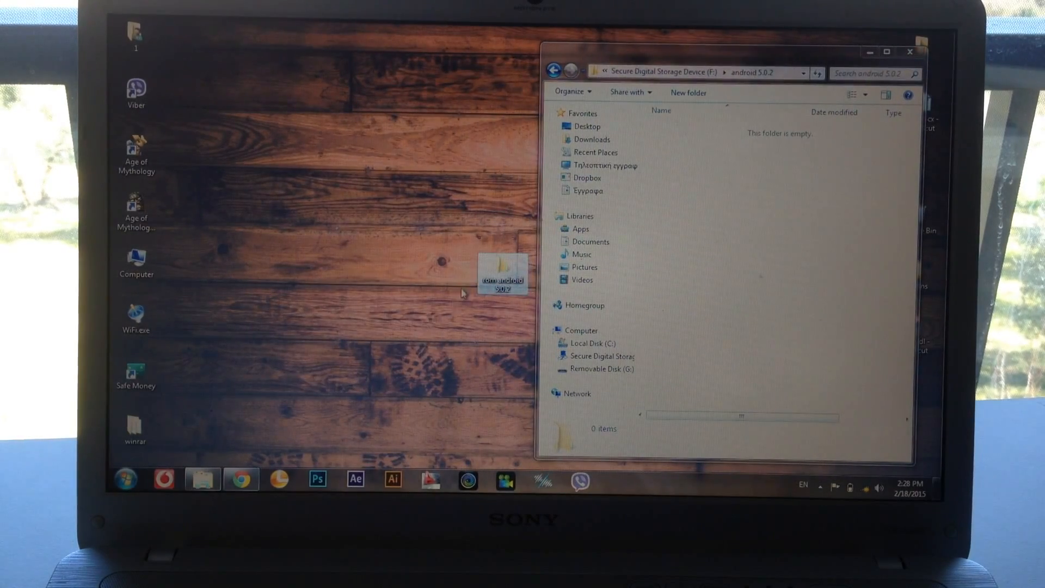
double_click(502, 275)
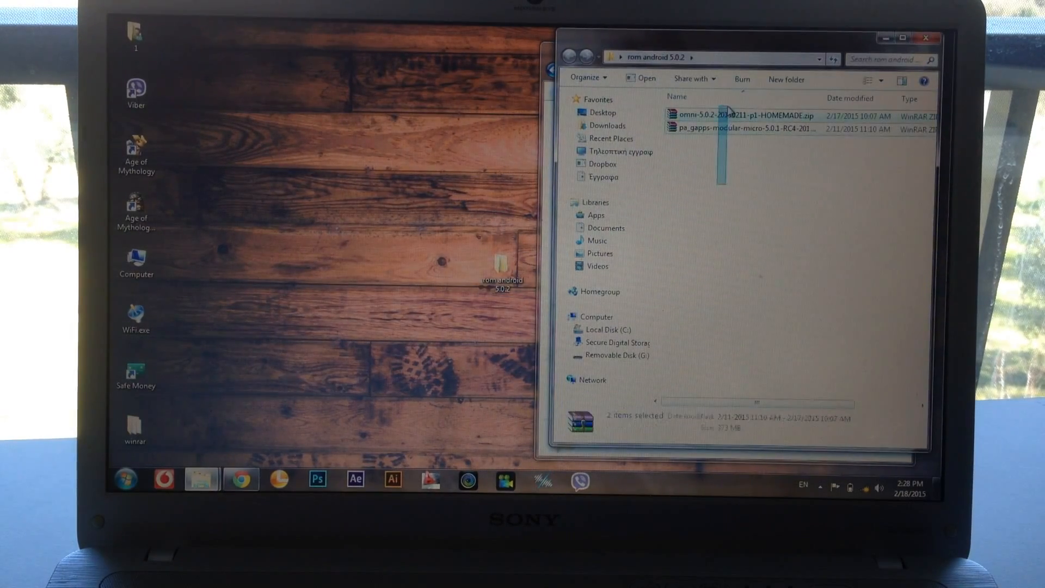